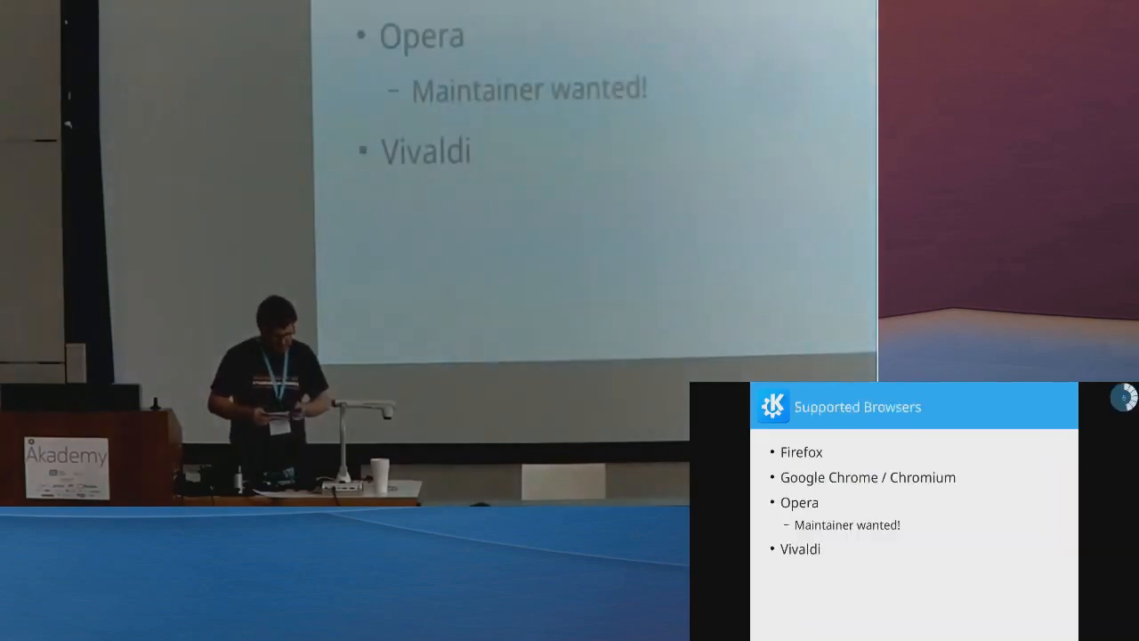
key(Right)
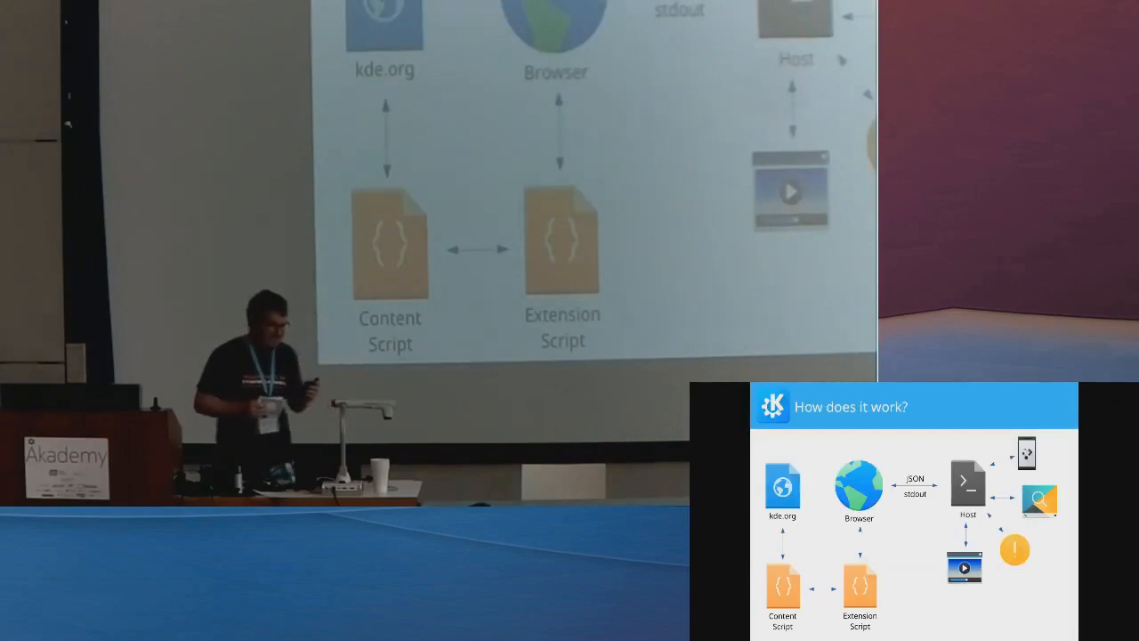